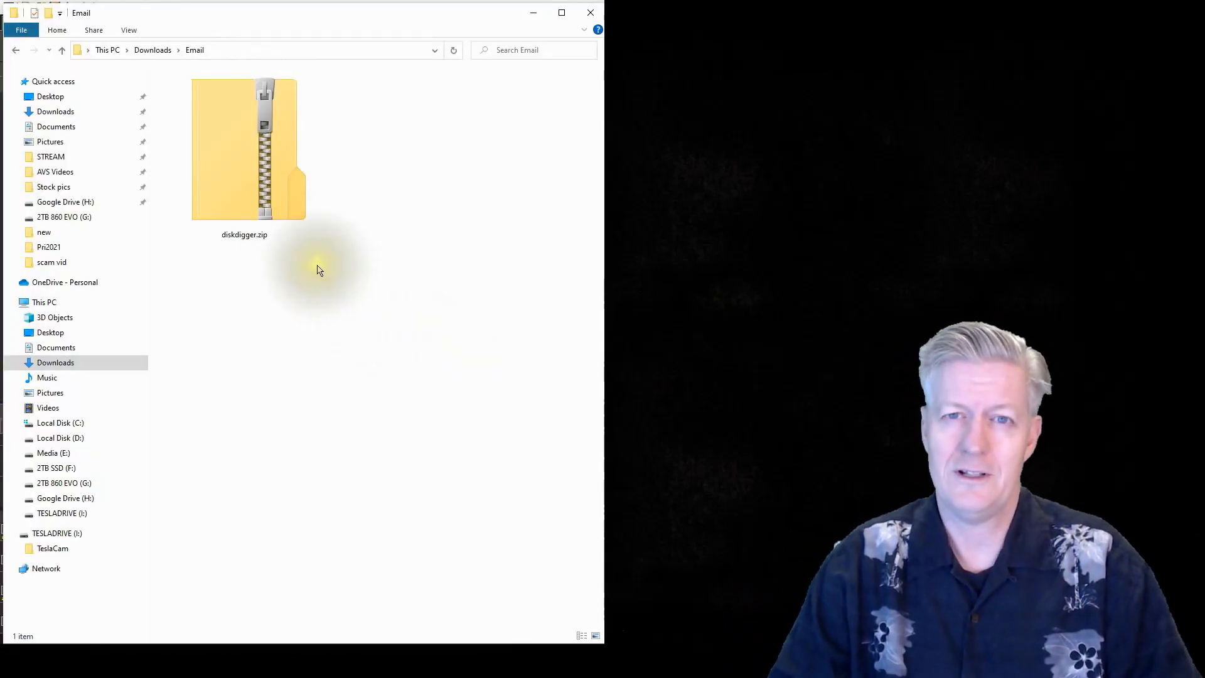
# Scan diskdigger.zip for threats with 360 Total Security from its context menu
pyautogui.click(244, 150)
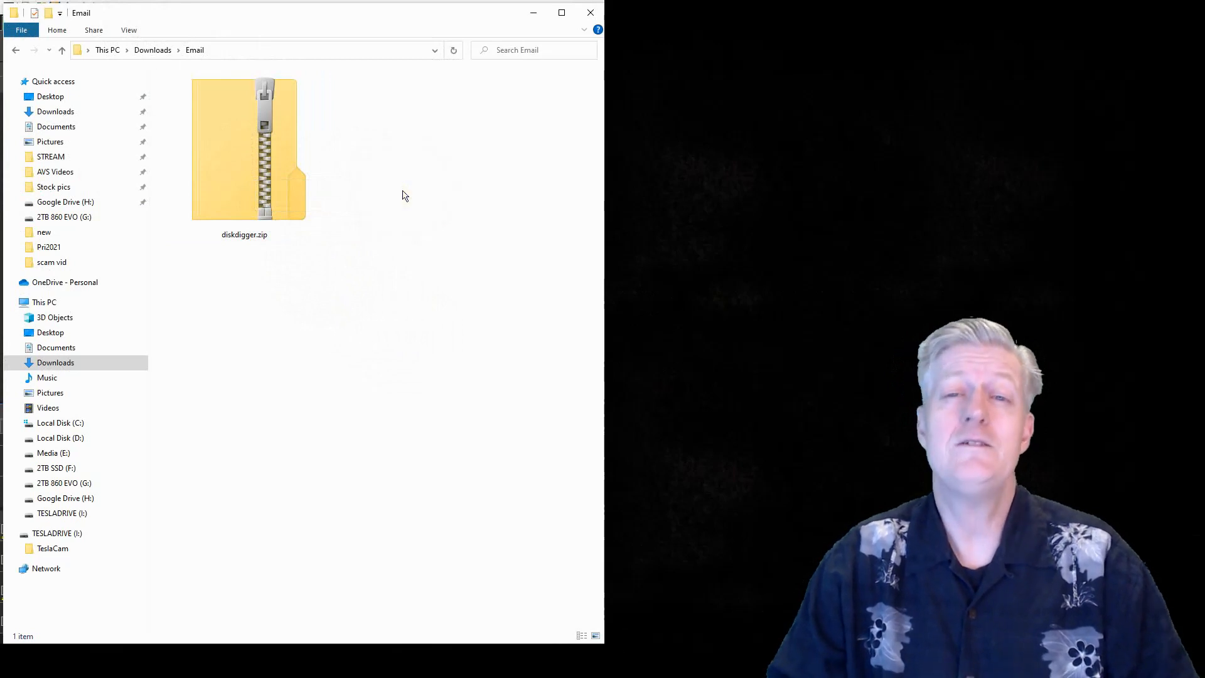
pyautogui.click(244, 150)
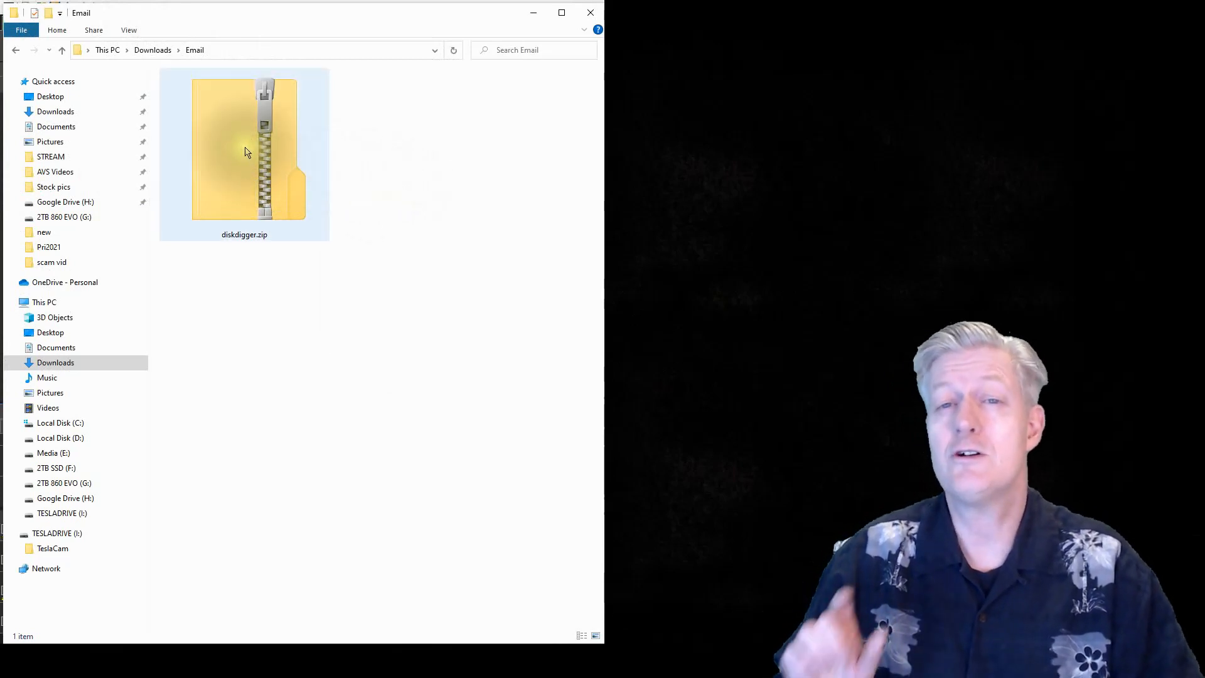
pyautogui.moveTo(246, 152)
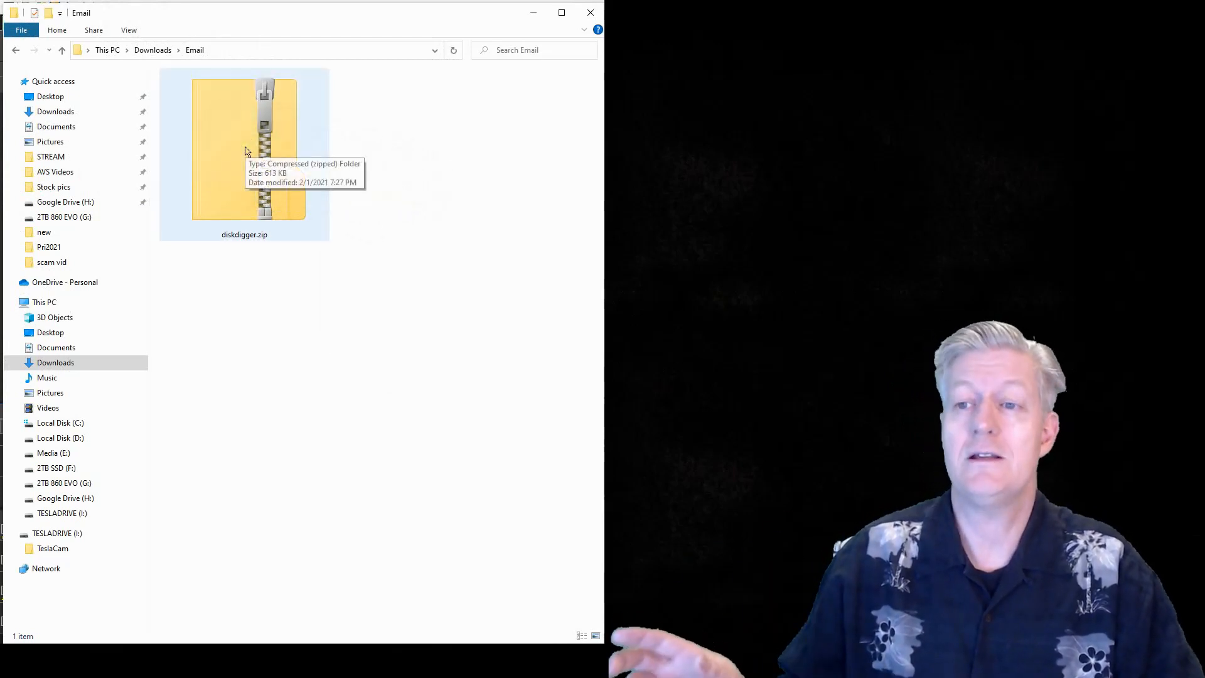
pyautogui.rightClick(245, 146)
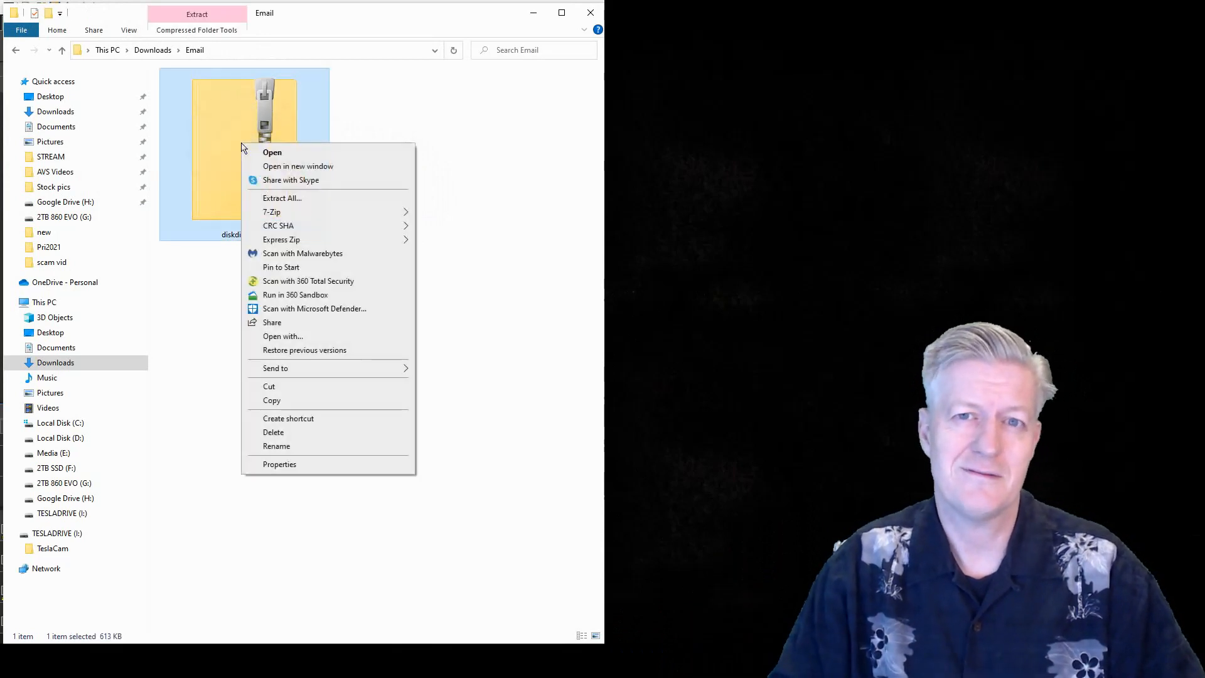
pyautogui.moveTo(255, 169)
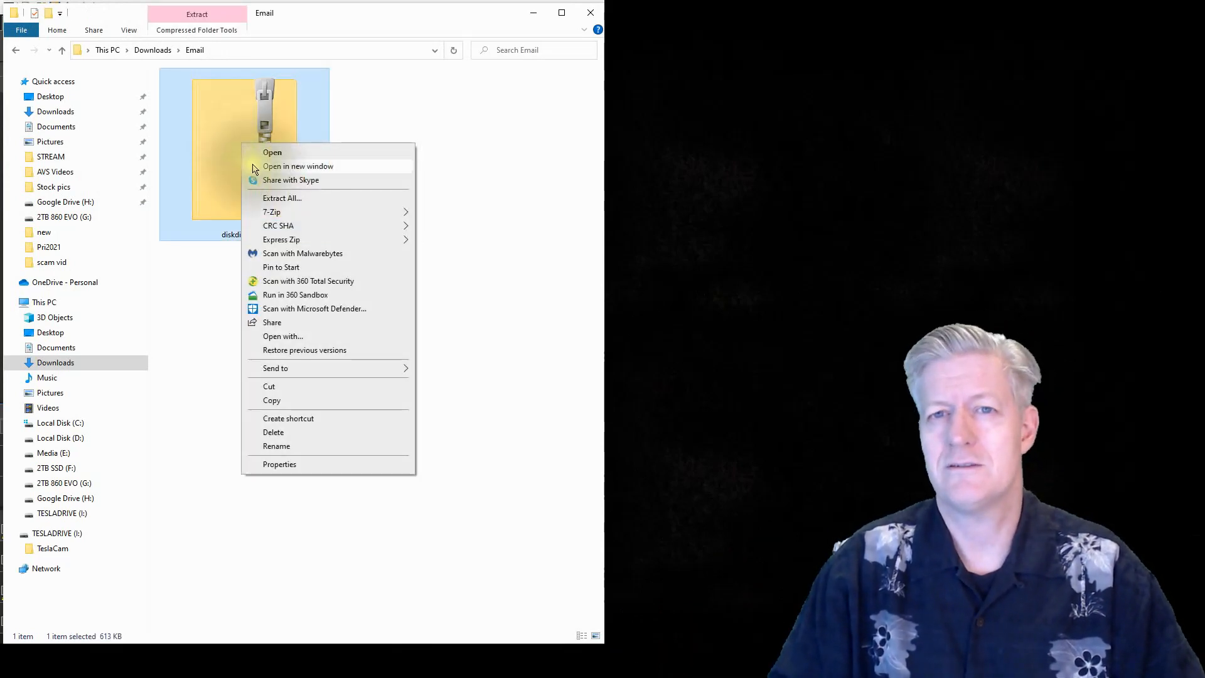
pyautogui.moveTo(273, 280)
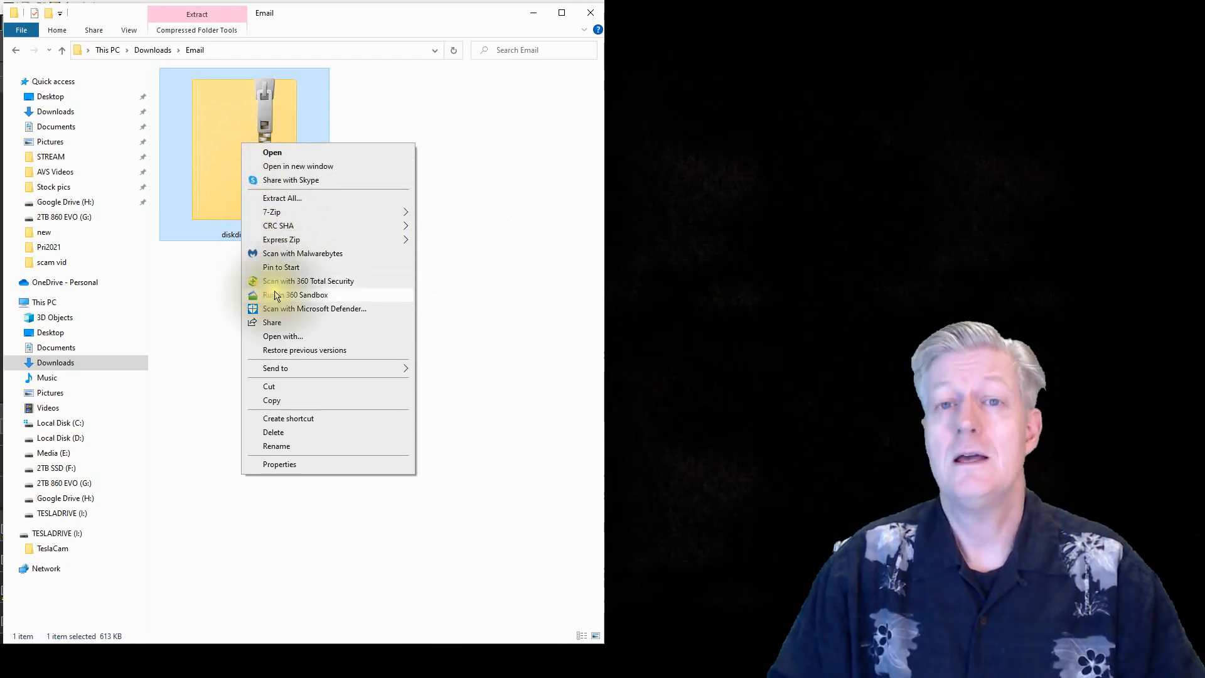
pyautogui.moveTo(308, 280)
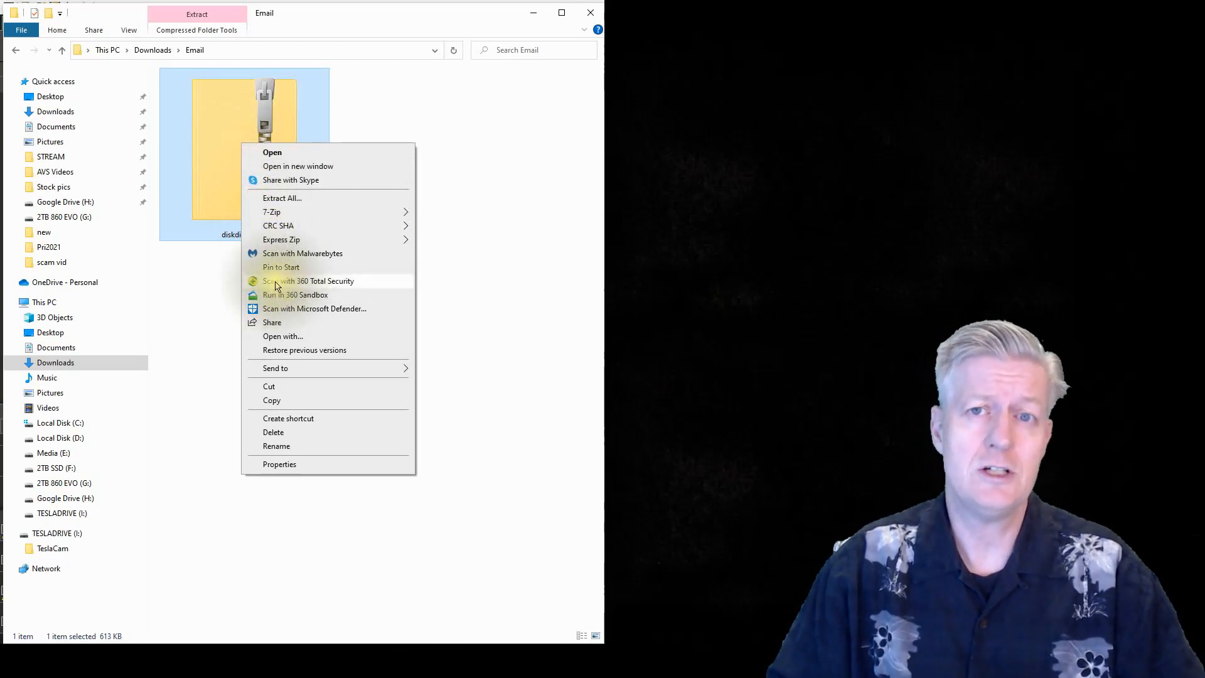
pyautogui.click(307, 281)
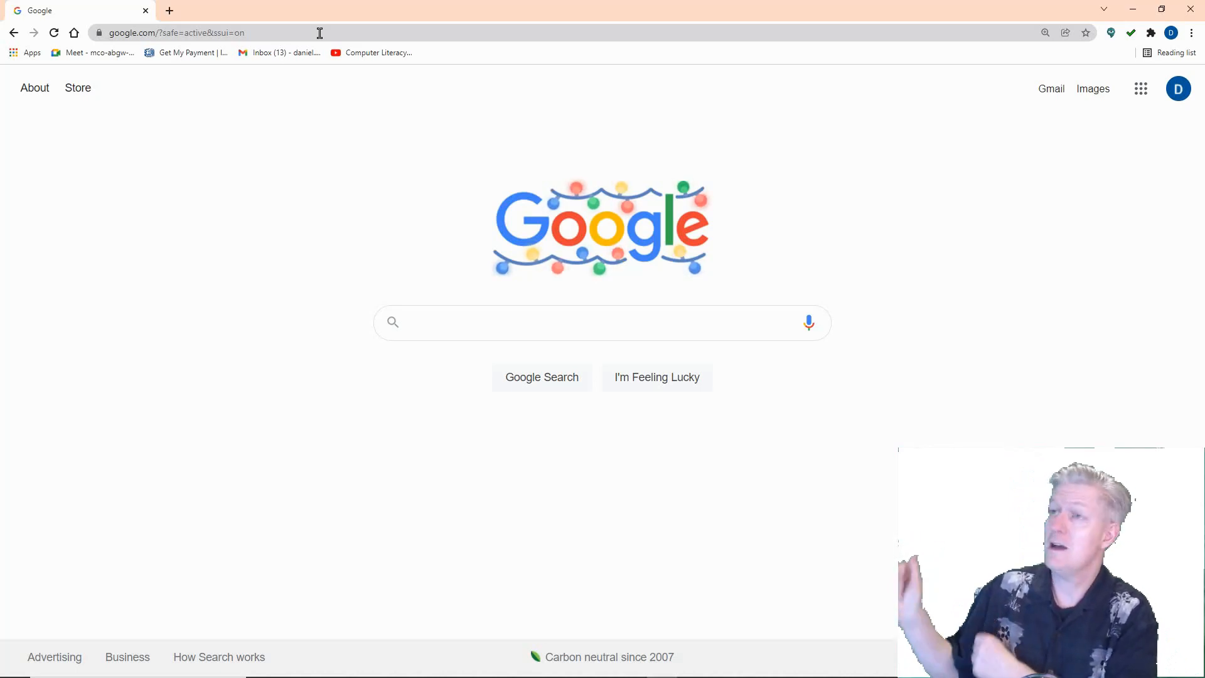
pyautogui.moveTo(1141, 89)
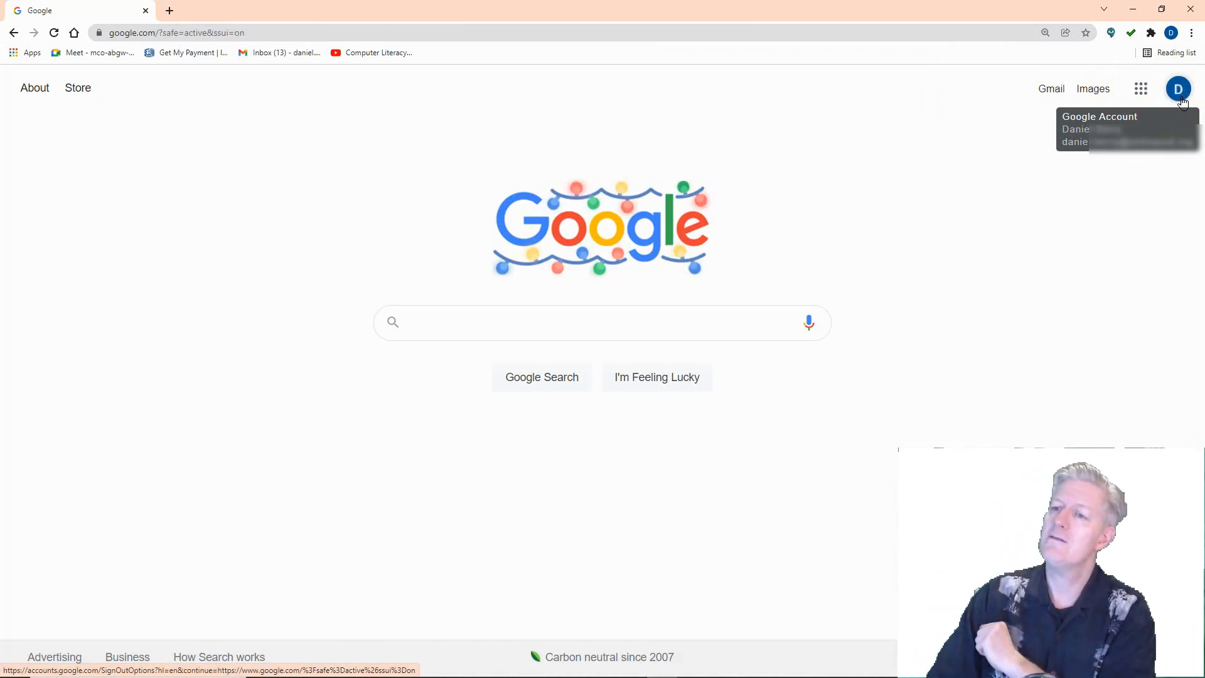
# Open Manage your Google Account from the profile avatar on google.com
pyautogui.click(1178, 89)
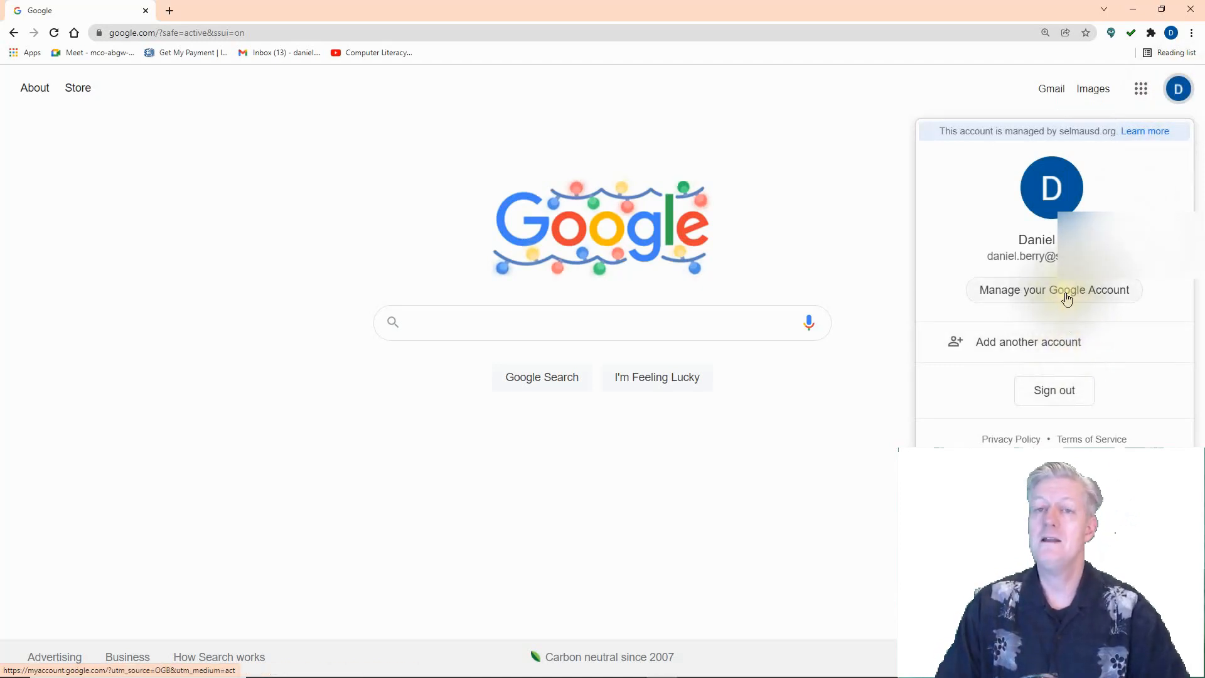
pyautogui.click(1054, 290)
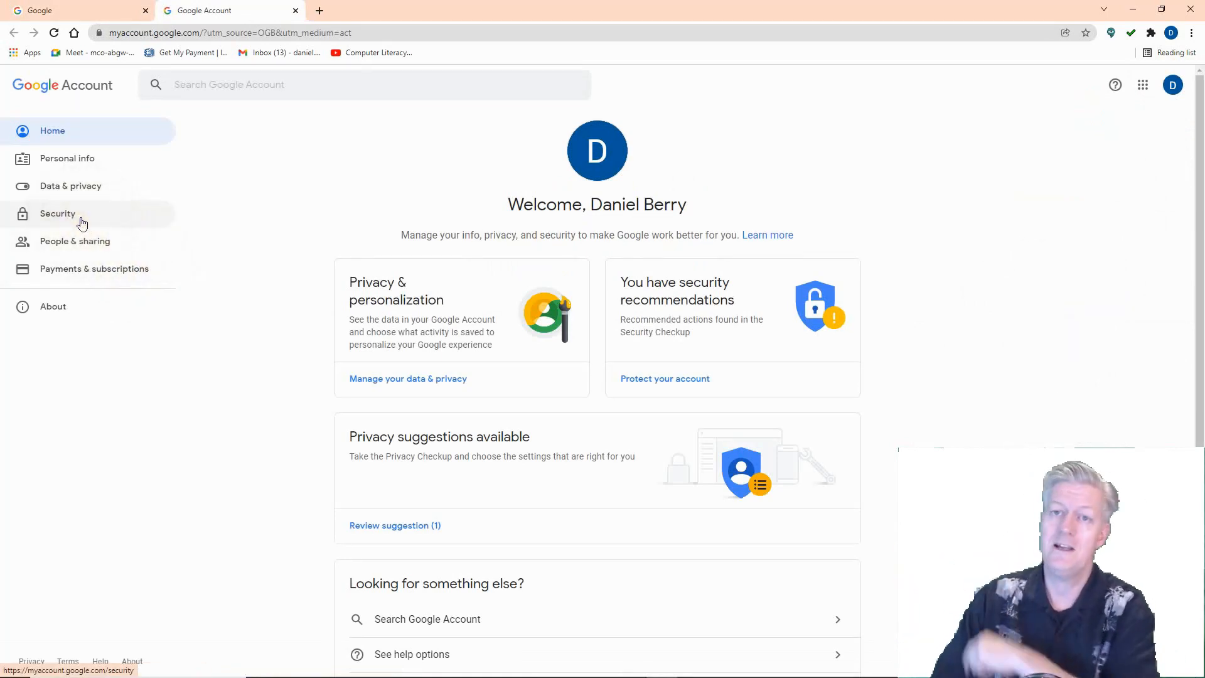
# Open the Security section and scroll through its recommendations and sign-in activity
pyautogui.click(57, 213)
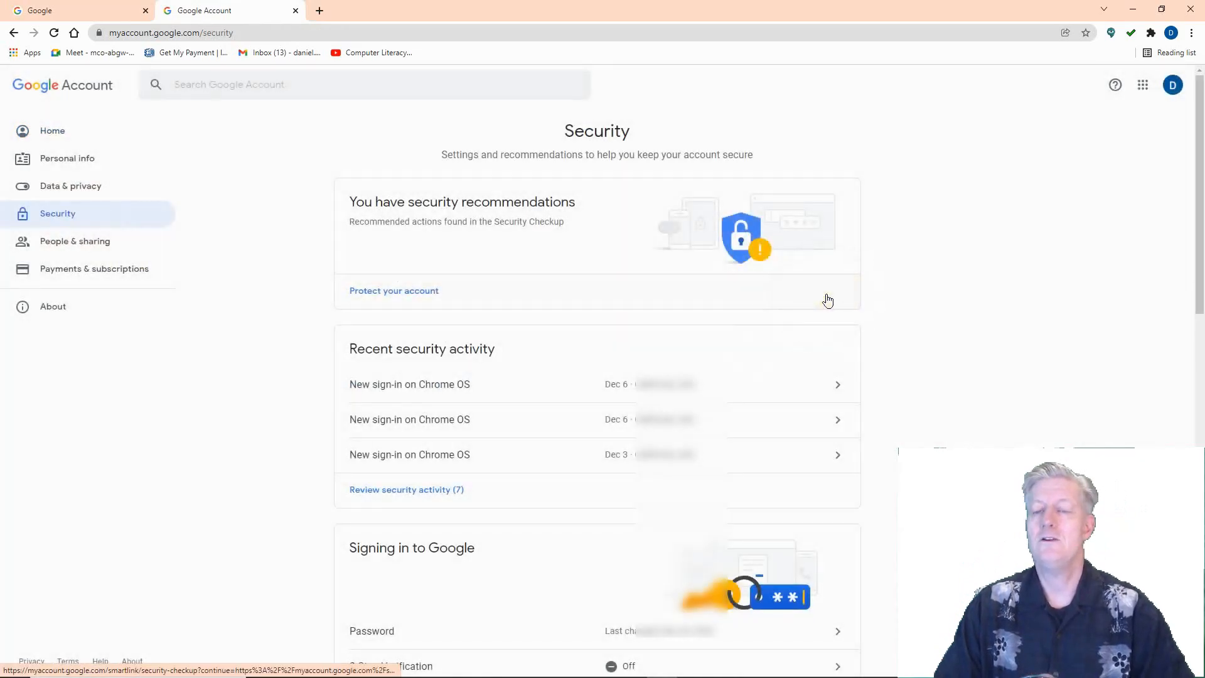
pyautogui.scroll(-3)
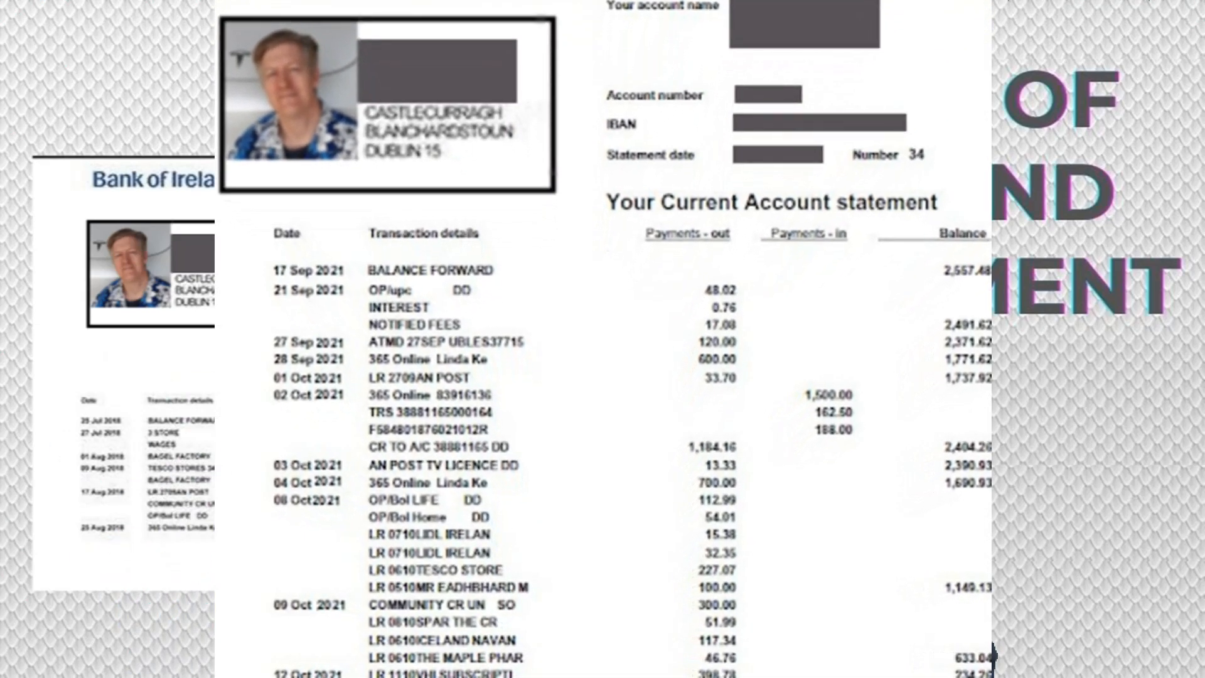
pyautogui.scroll(-3)
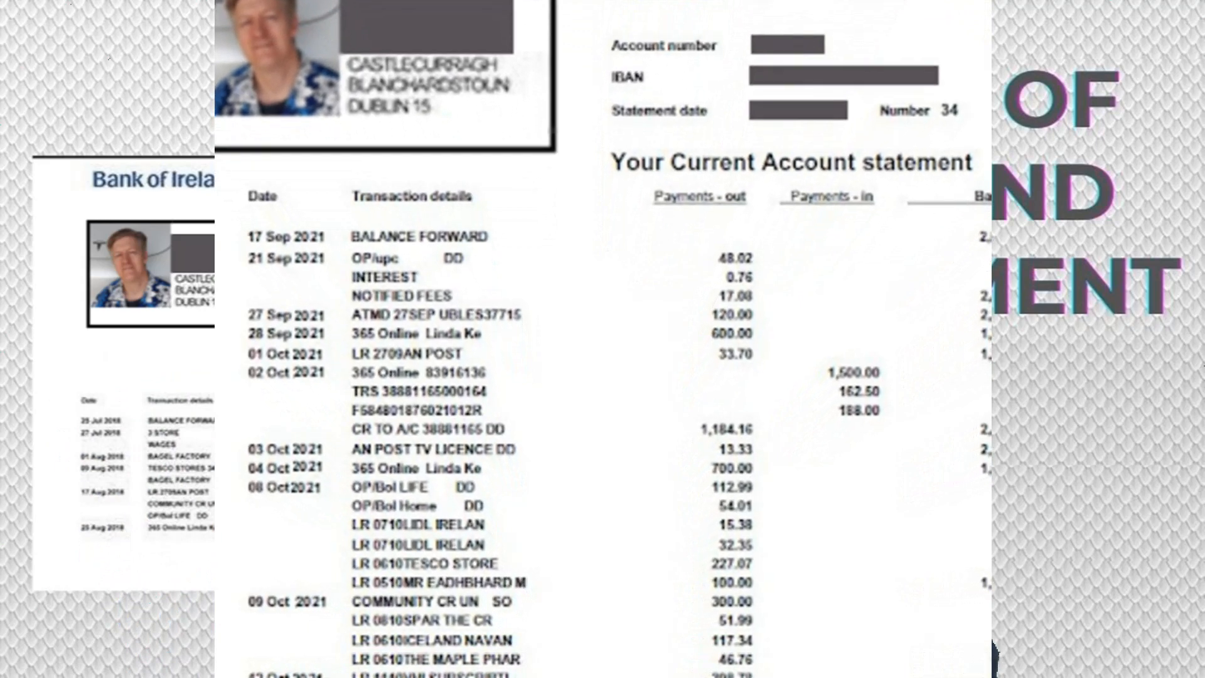
pyautogui.scroll(-3)
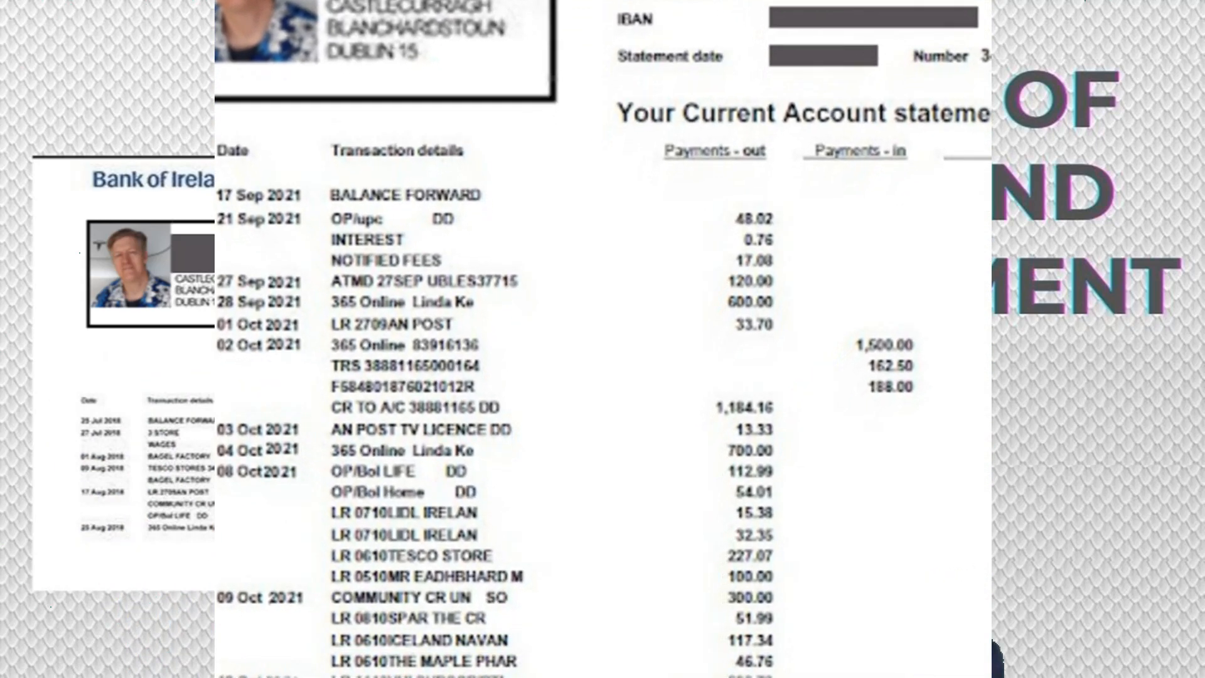
pyautogui.press('ctrl+w')
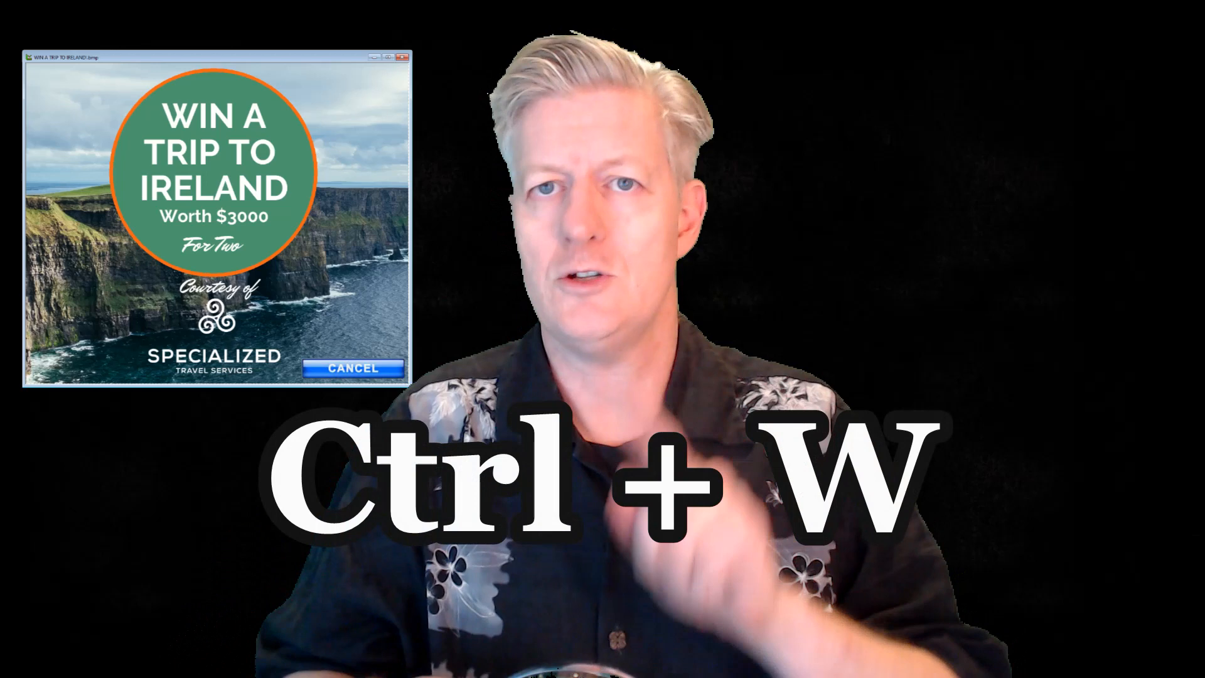
pyautogui.press('ctrl+w')
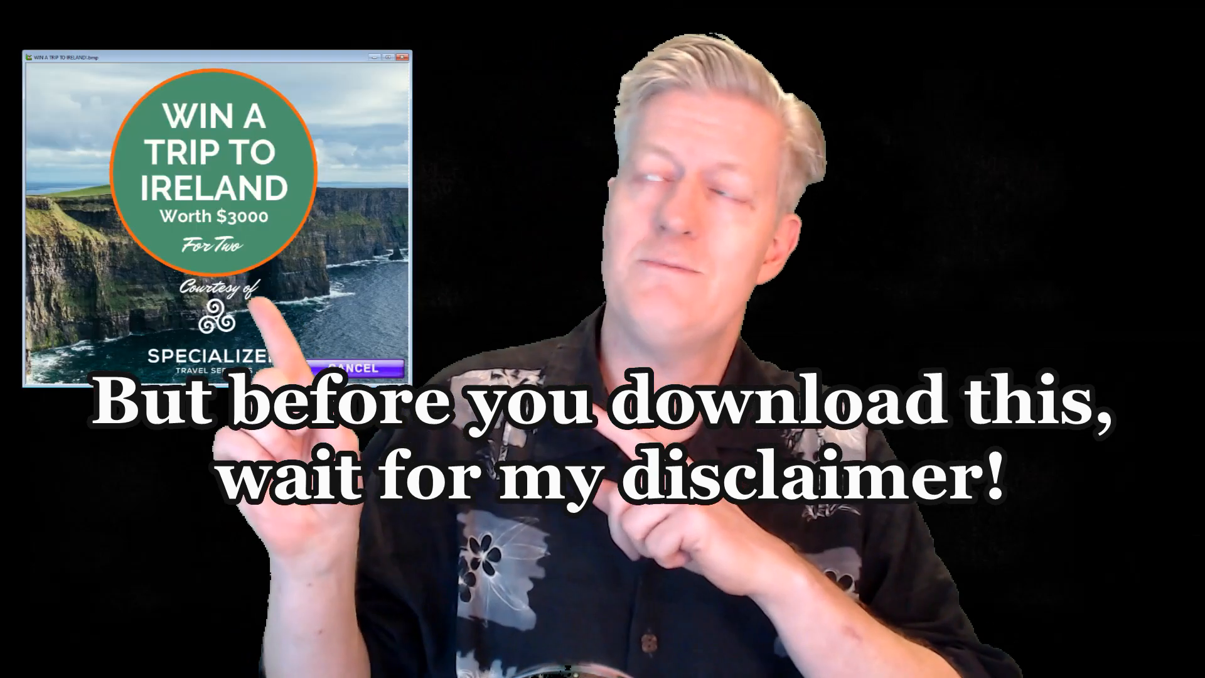
pyautogui.press('ctrl+w')
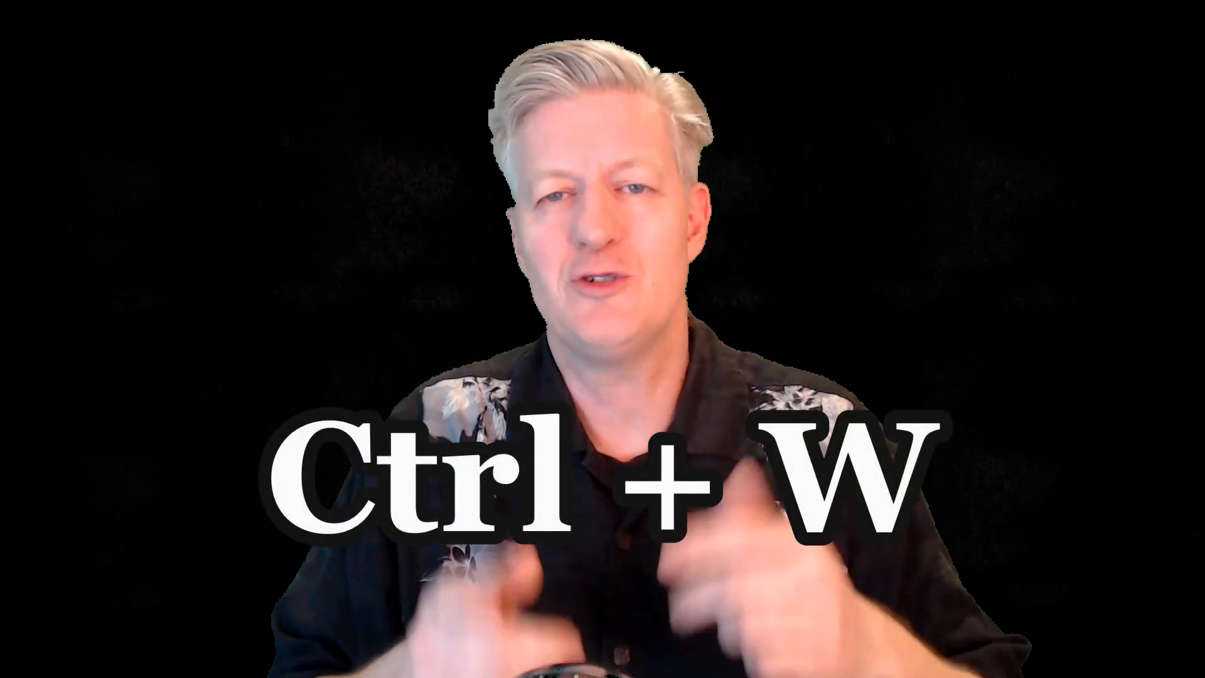
pyautogui.press('ctrl+w')
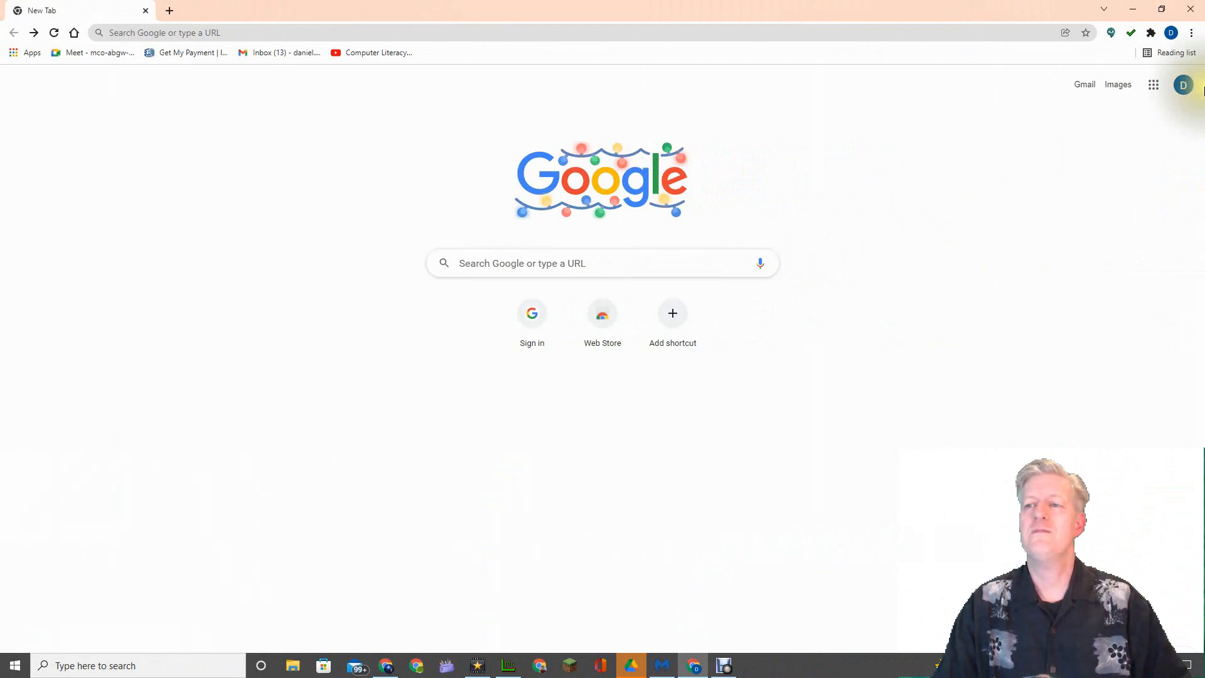
# Open About Chrome via the menu's Settings to check version and update status
pyautogui.click(1191, 32)
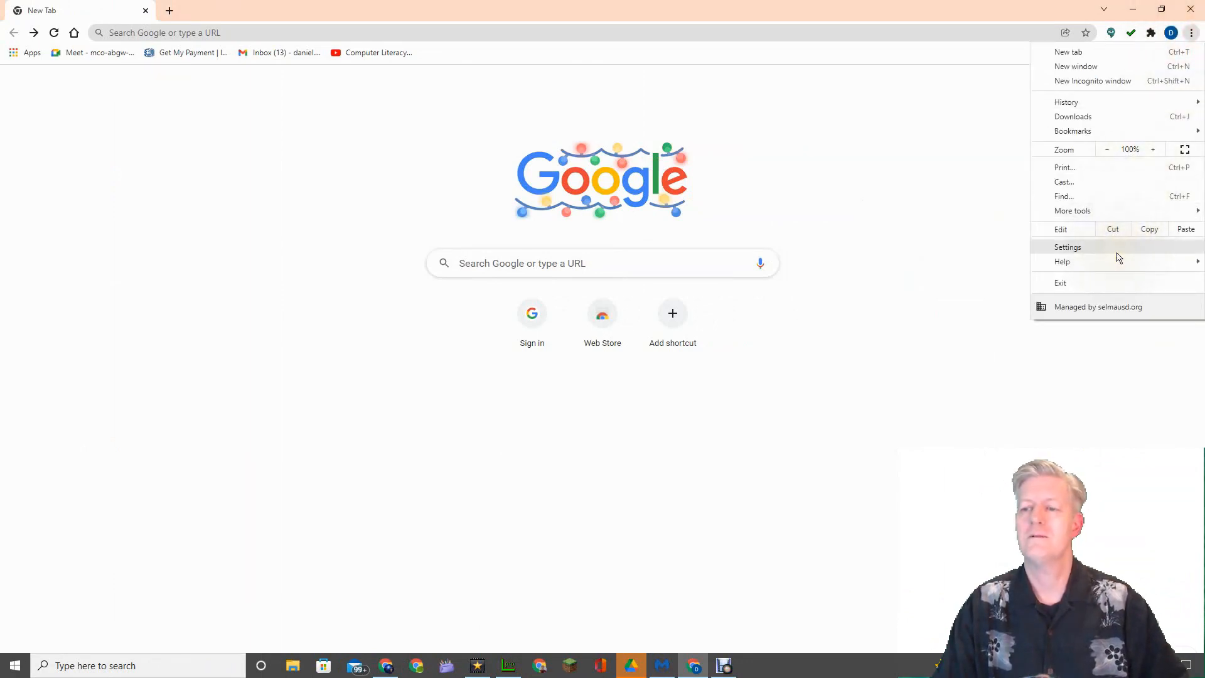
pyautogui.click(1067, 247)
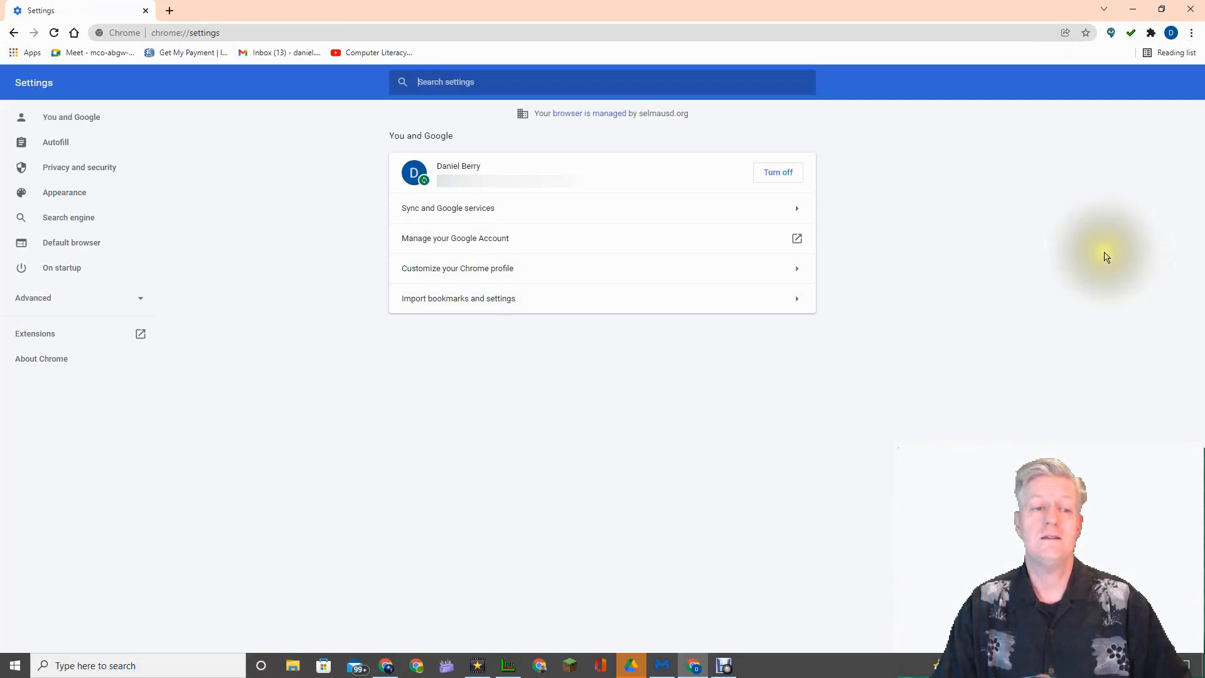
pyautogui.moveTo(519, 207)
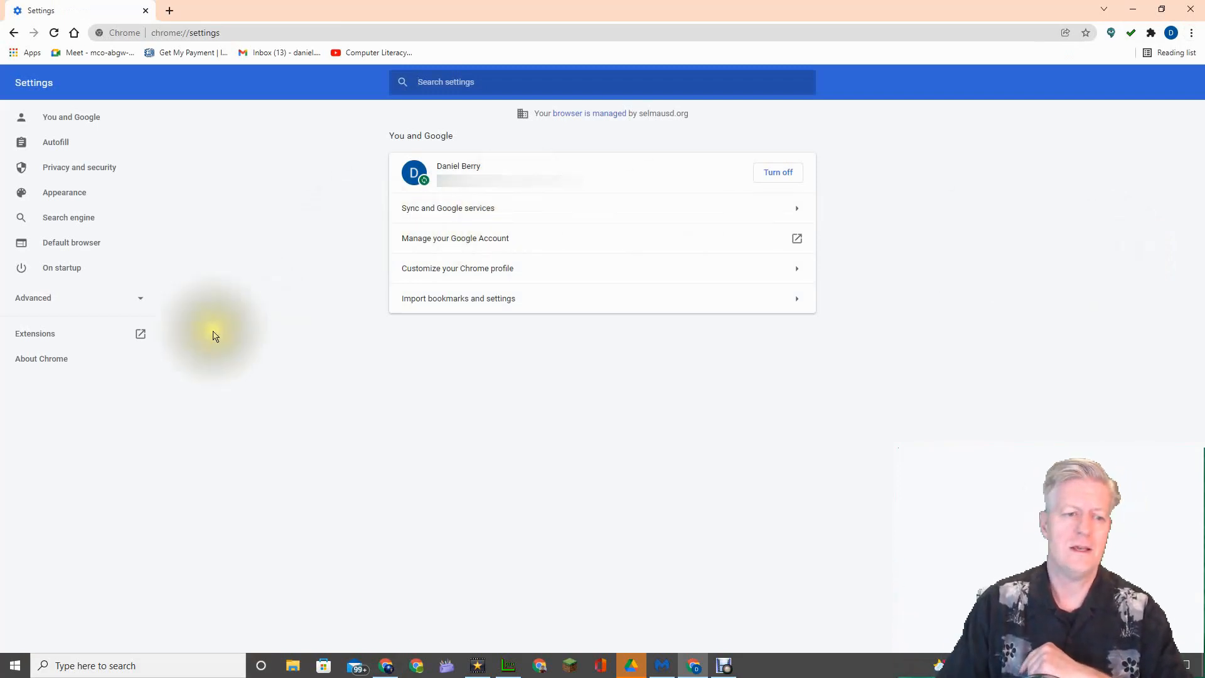
pyautogui.moveTo(41, 358)
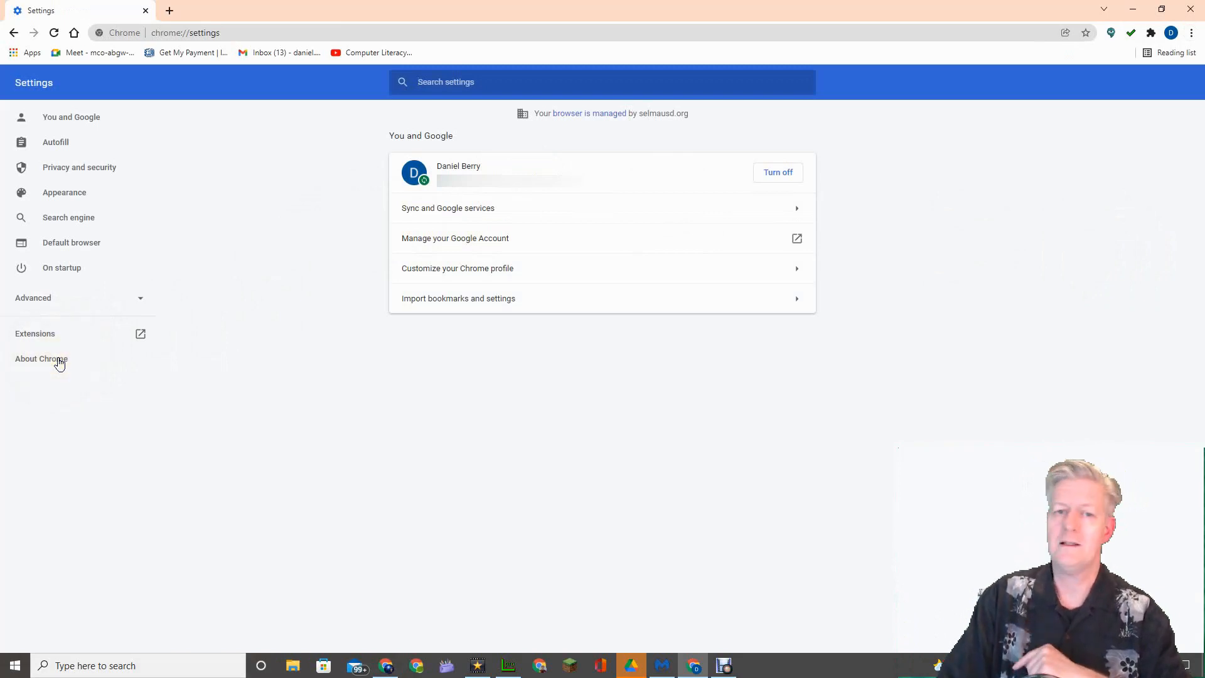
pyautogui.click(42, 358)
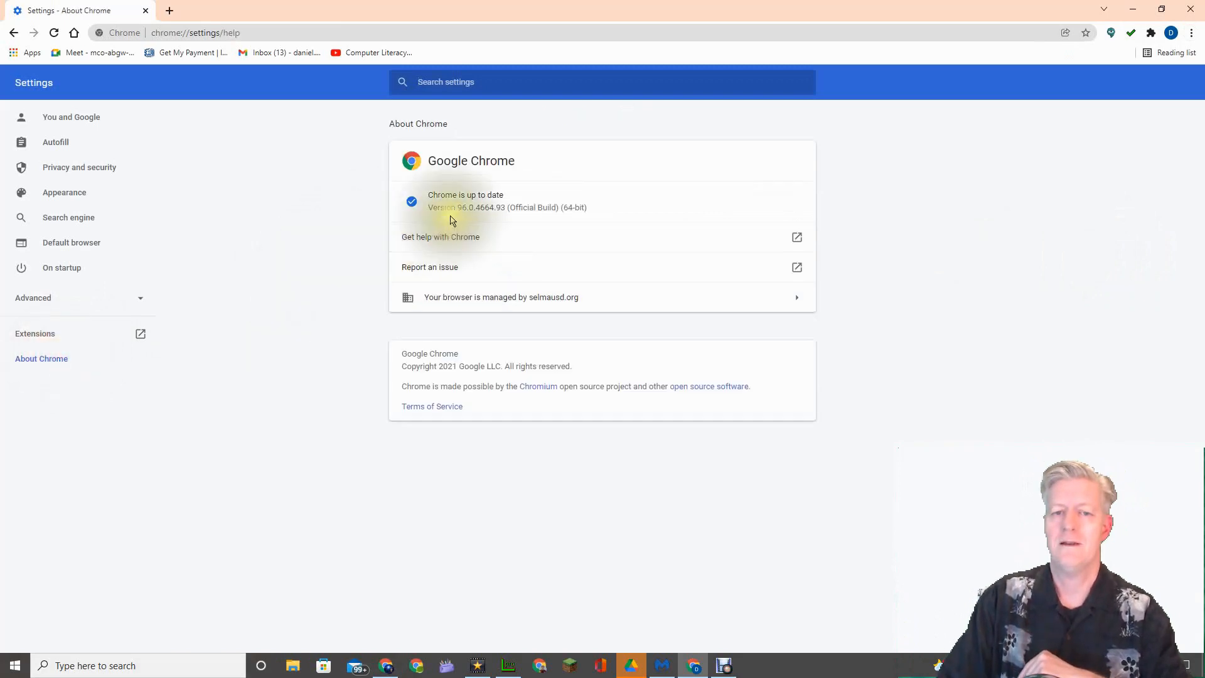